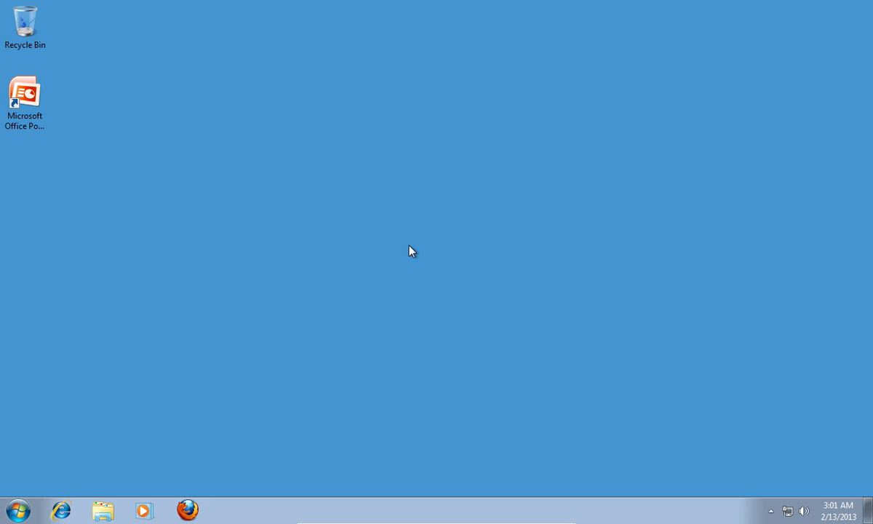
Step: Launch PowerPoint from the desktop shortcut into a new blank presentation
{"action": "double_click", "coordinate": [24, 94]}
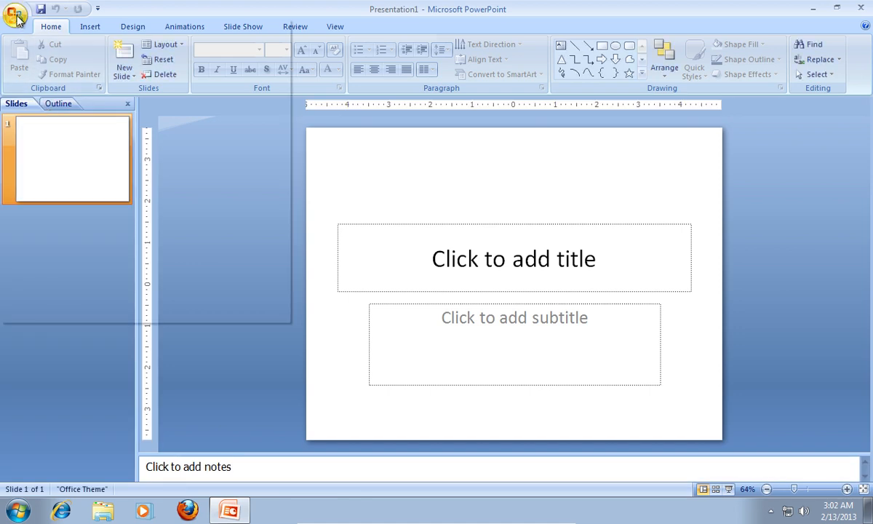
Step: Load the saved file Presentation1 from the Documents library
{"action": "left_click", "coordinate": [15, 9]}
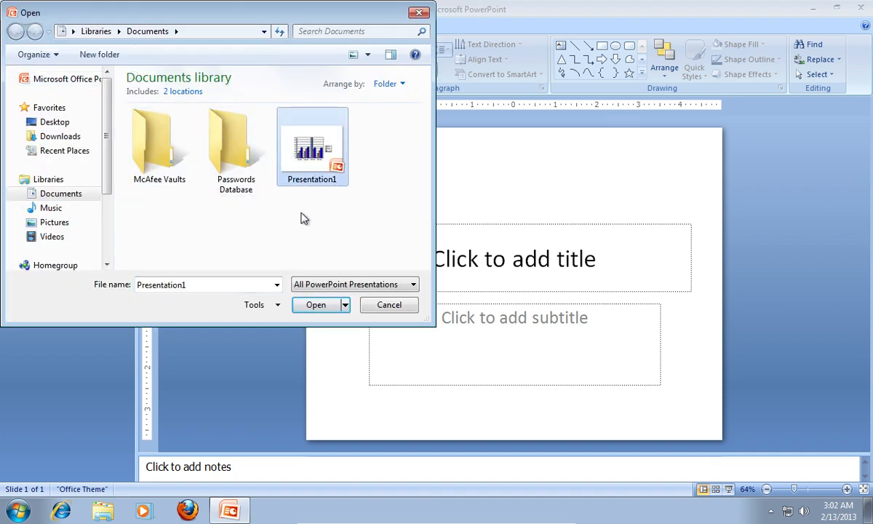
{"action": "left_click", "coordinate": [315, 304]}
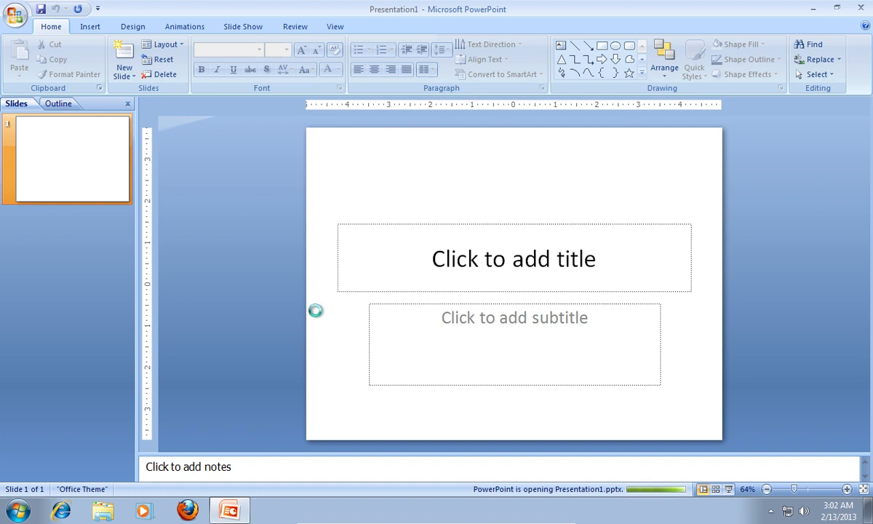
Step: Publish the chart slide as Word handouts with notes next to slides and switch to the new document
{"action": "left_click", "coordinate": [16, 15]}
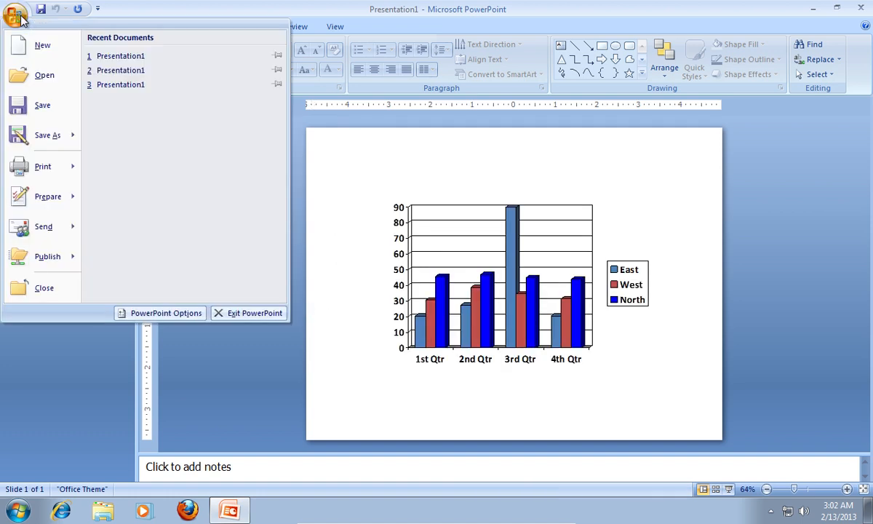
{"action": "mouse_move", "coordinate": [47, 196]}
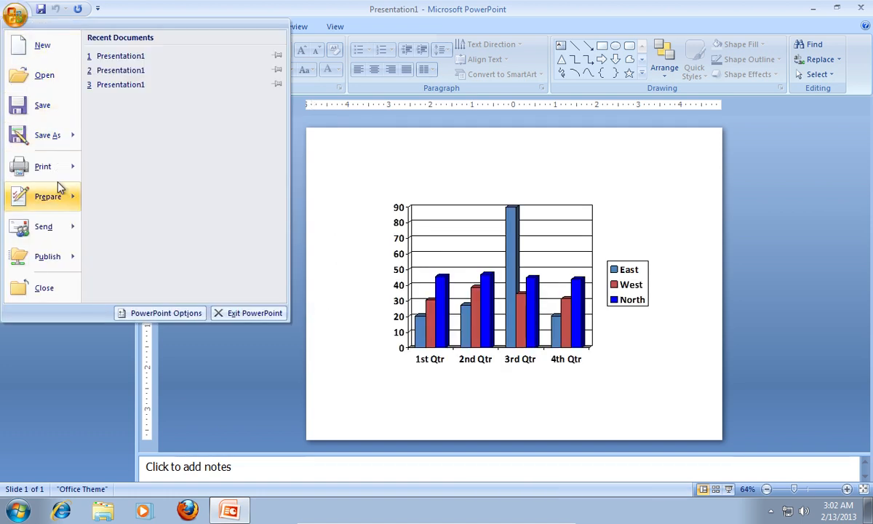
{"action": "left_click", "coordinate": [46, 256]}
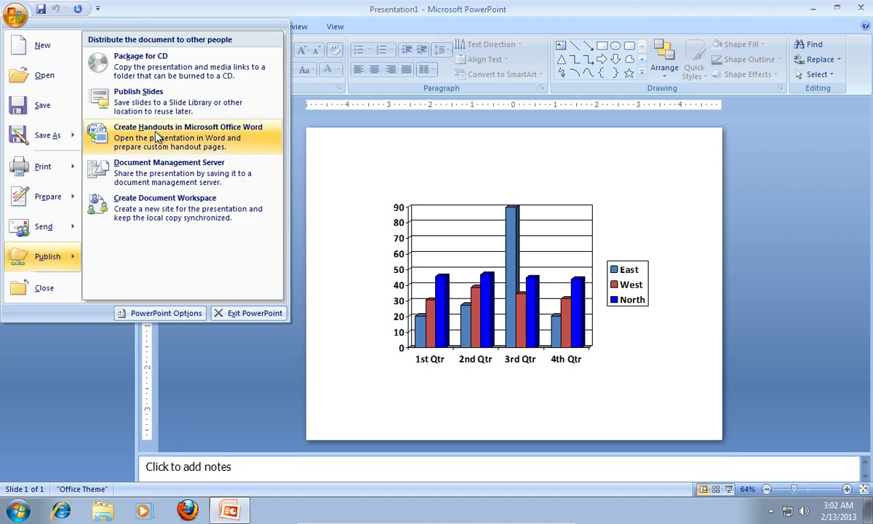
{"action": "left_click", "coordinate": [189, 137]}
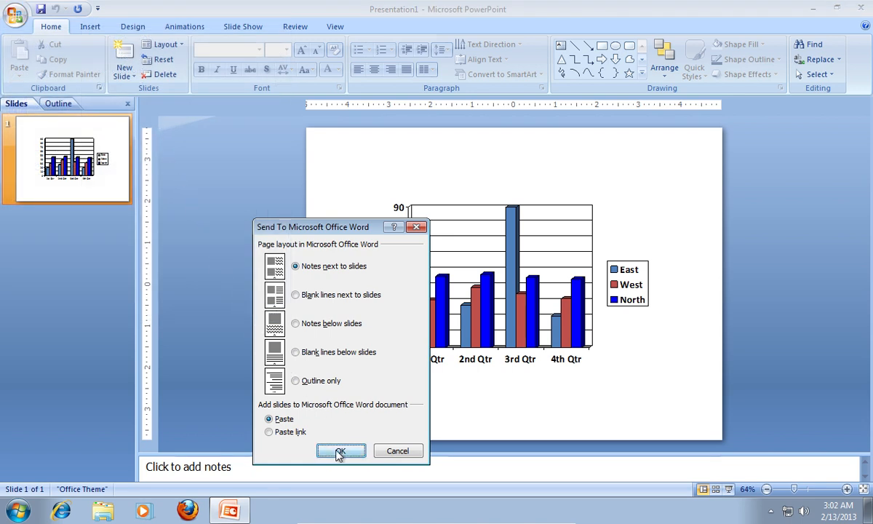
{"action": "left_click", "coordinate": [340, 450]}
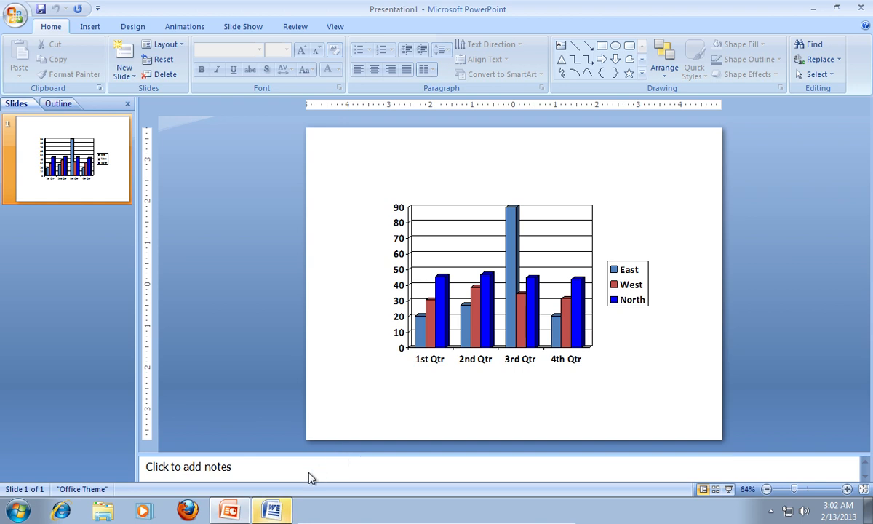
{"action": "left_click", "coordinate": [271, 509]}
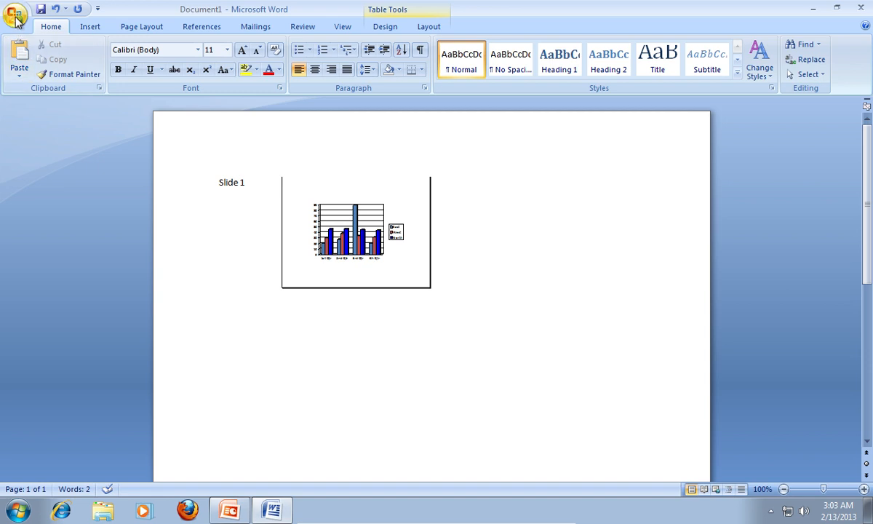
Step: Save the handout as a Word document named 'Slide 1' in the Documents library
{"action": "left_click", "coordinate": [16, 13]}
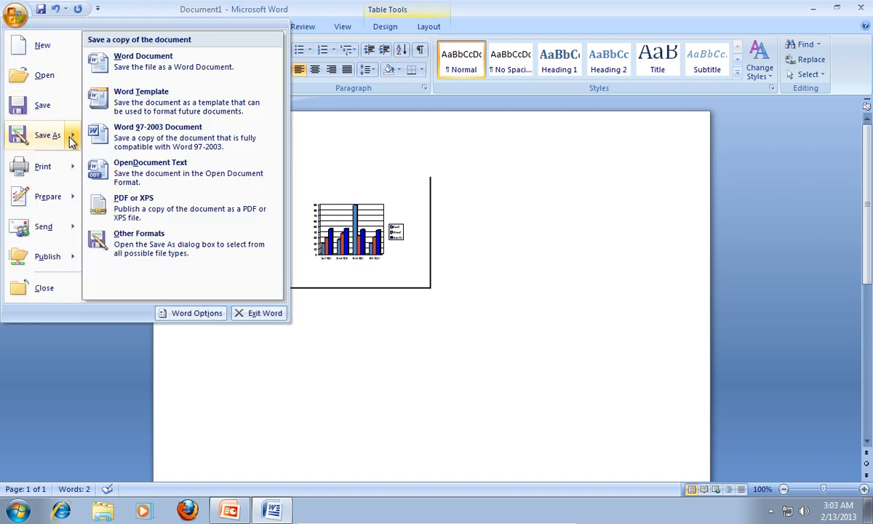
{"action": "mouse_move", "coordinate": [156, 67]}
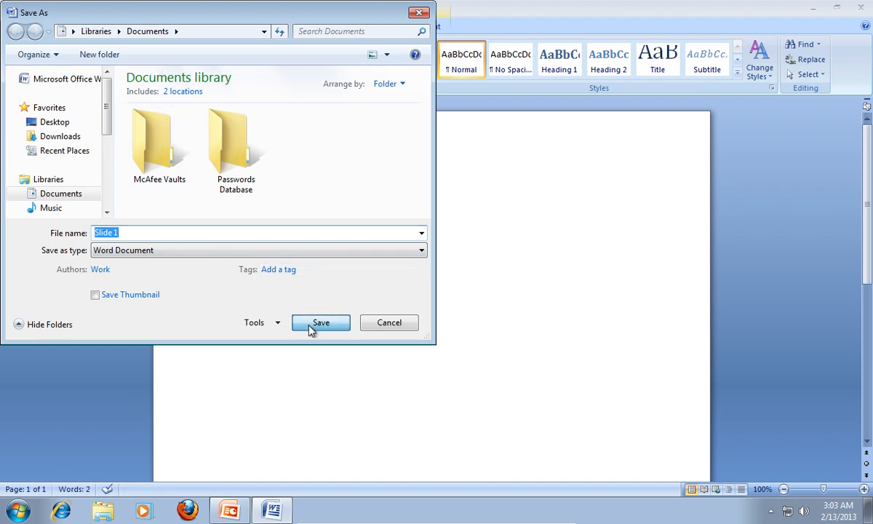
{"action": "left_click", "coordinate": [320, 323]}
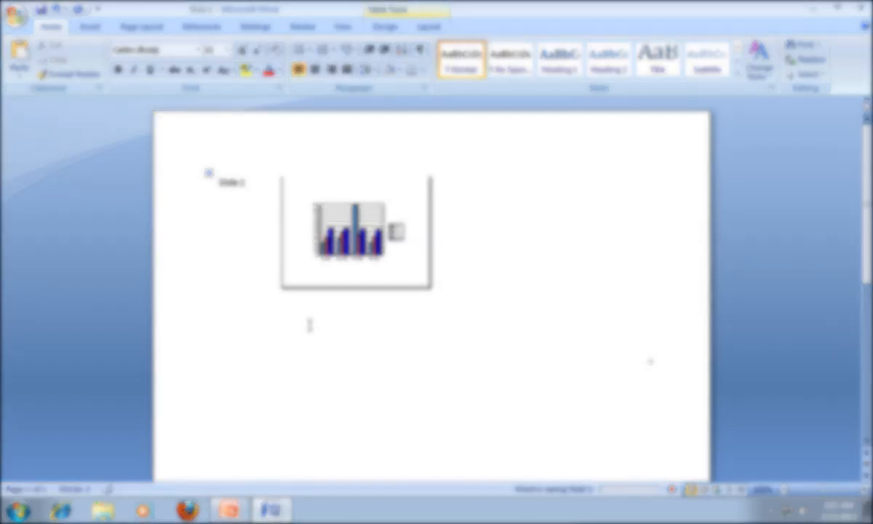